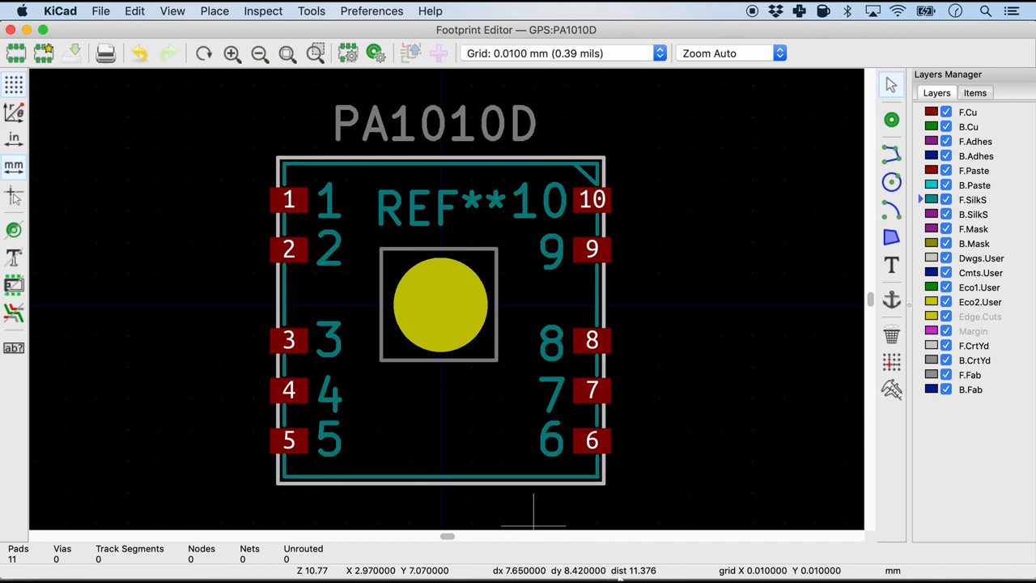
mouse_move(454, 401)
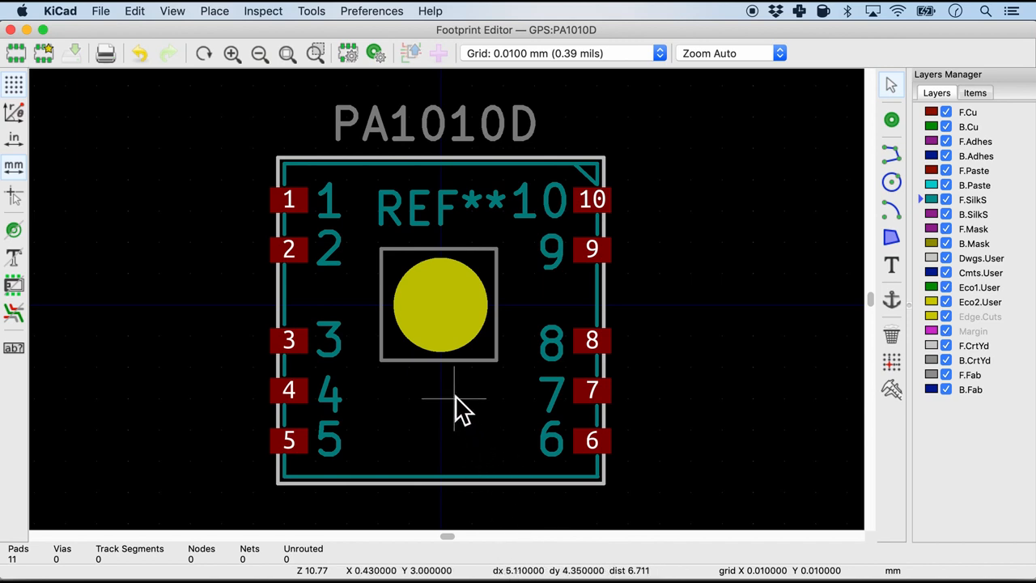
mouse_move(440, 405)
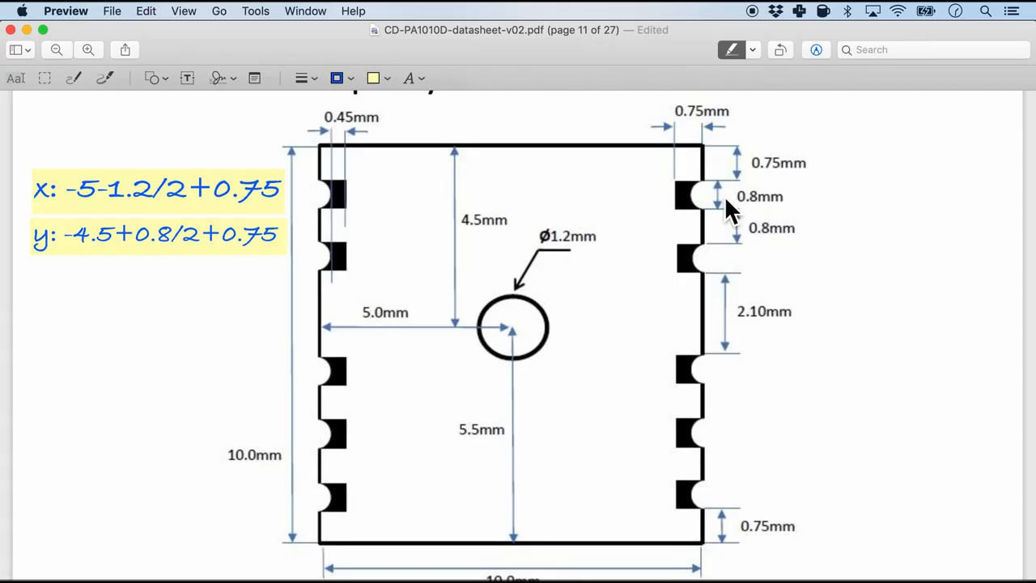
mouse_move(721, 274)
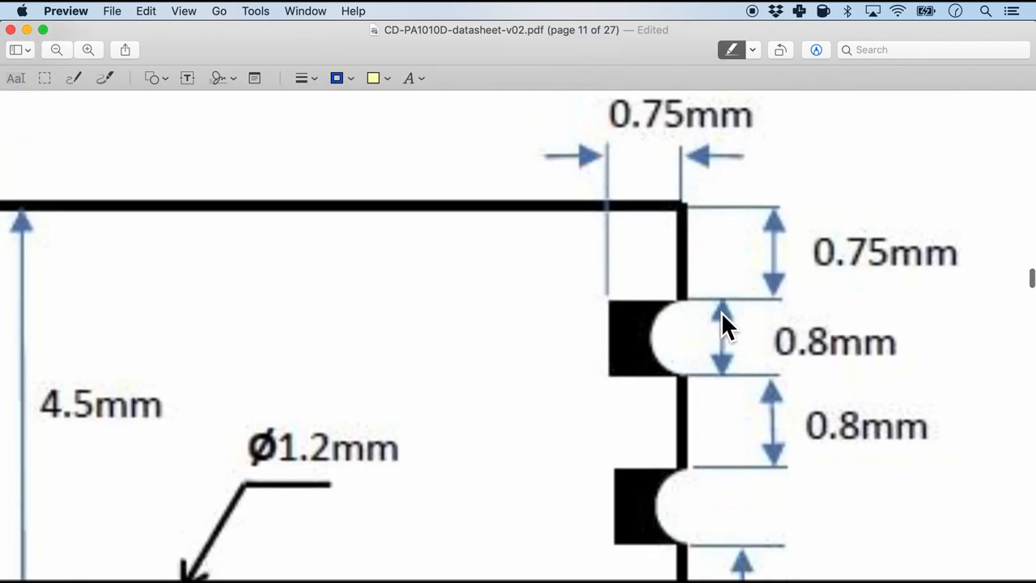
scroll(down, 3)
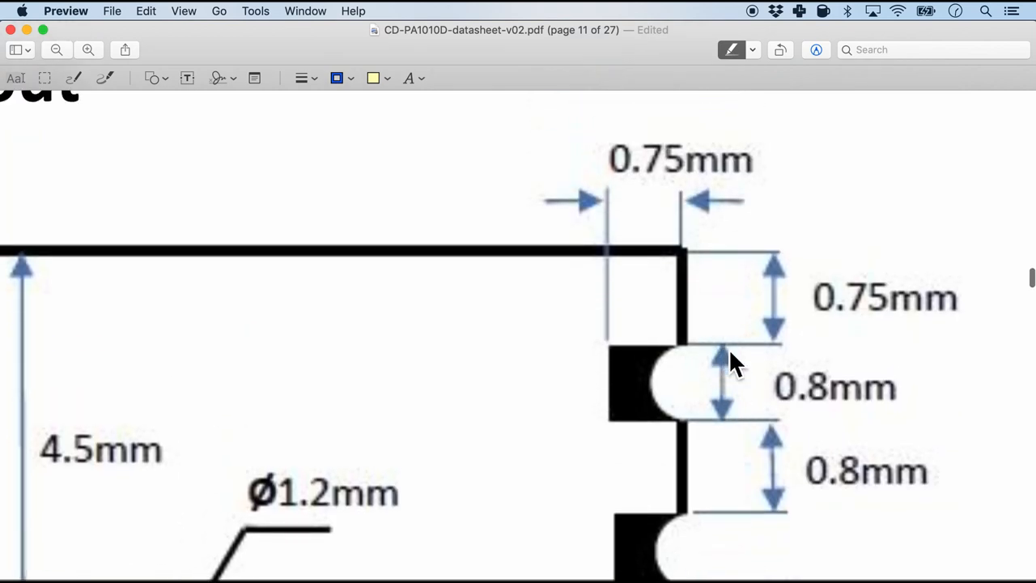
mouse_move(731, 424)
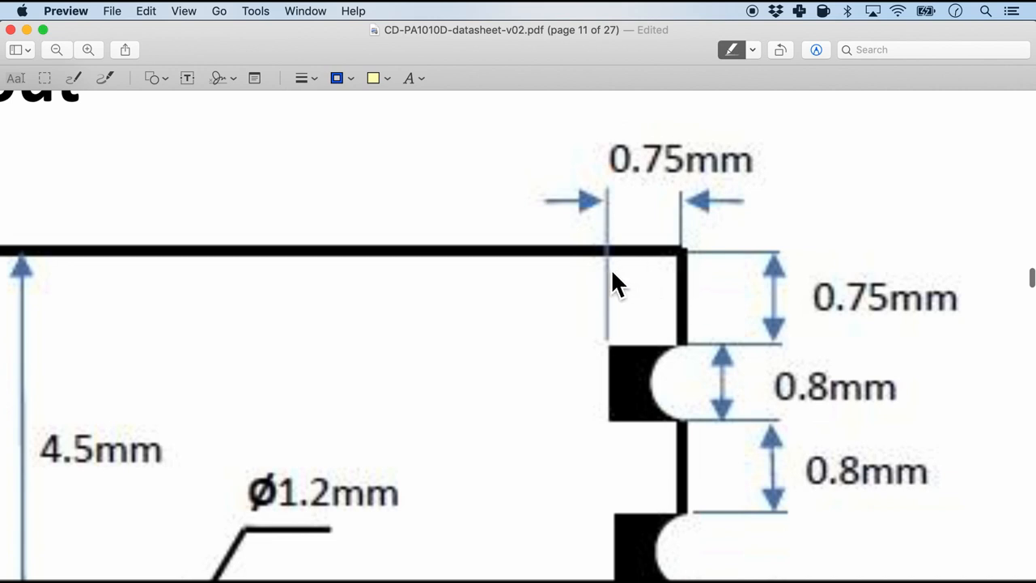
mouse_move(687, 288)
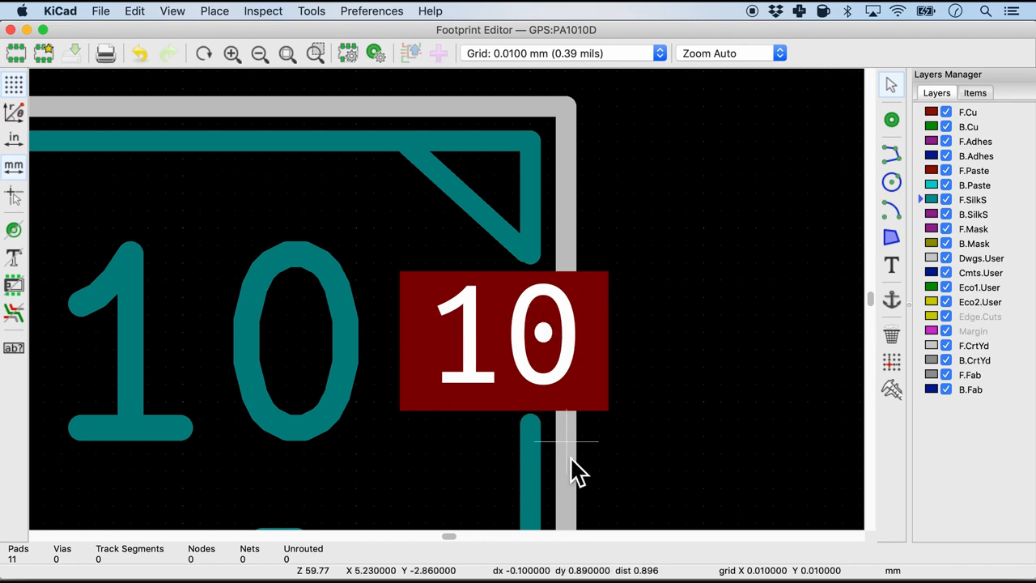
mouse_move(590, 335)
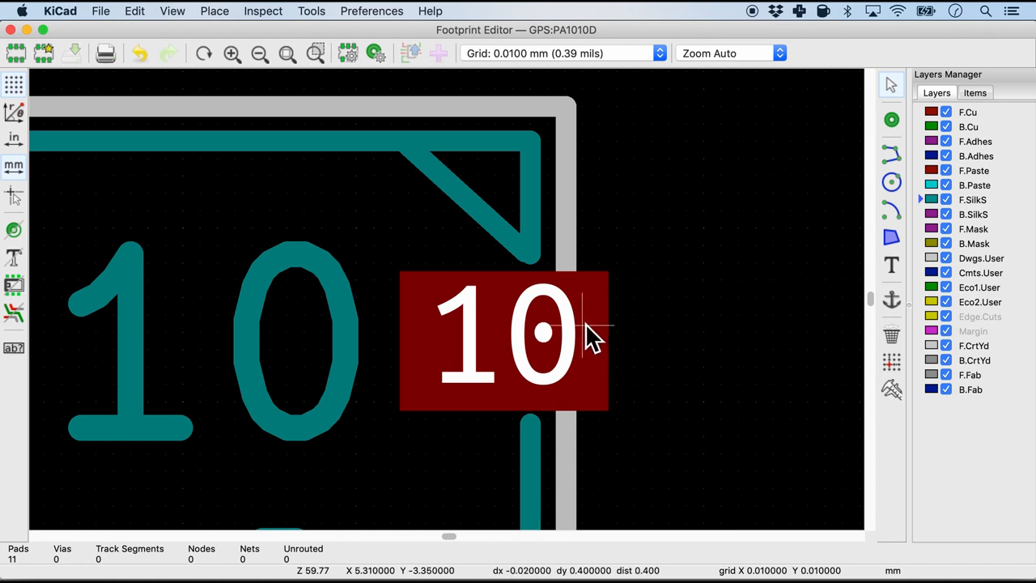
mouse_move(590, 311)
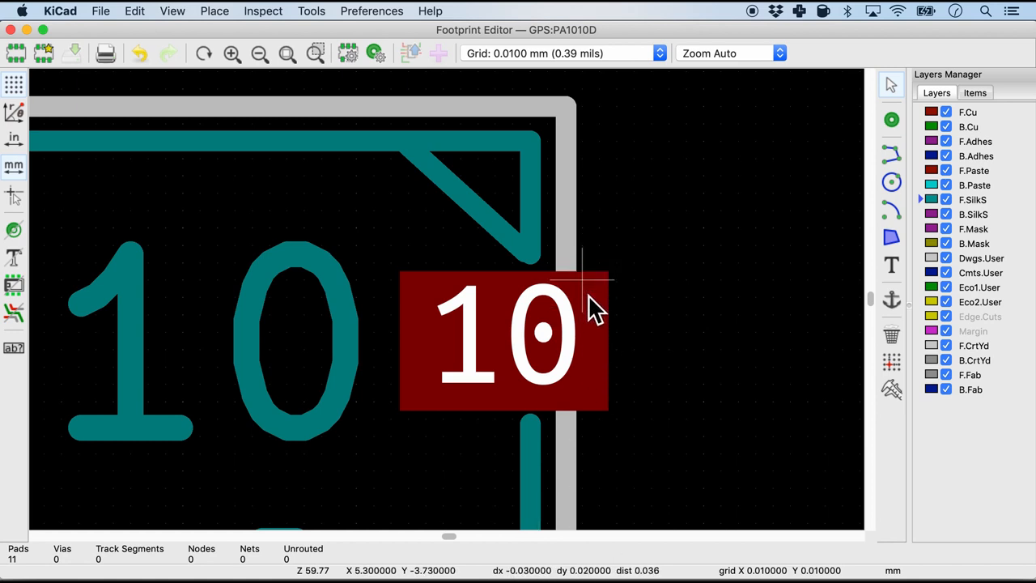
mouse_move(591, 424)
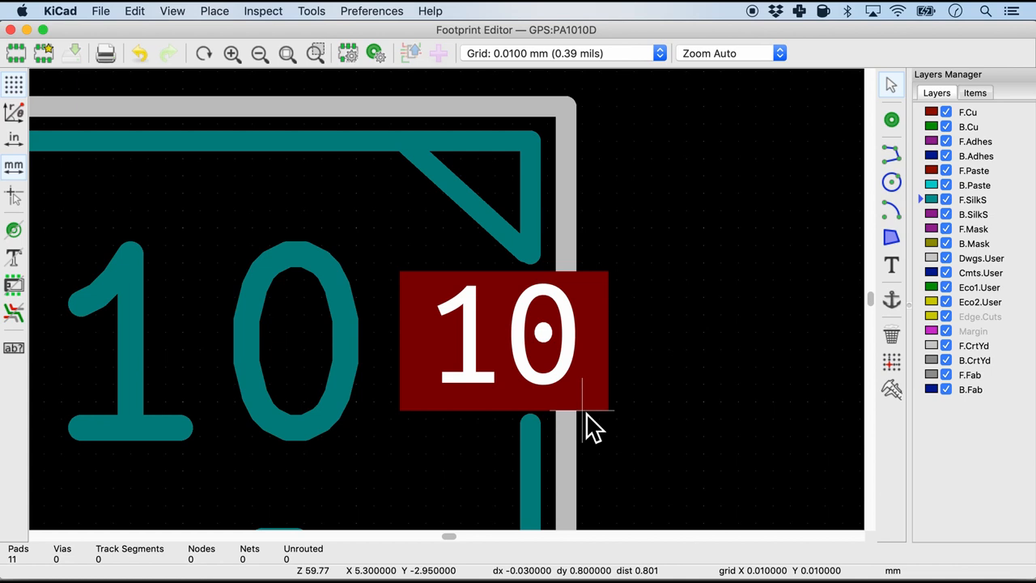
mouse_move(478, 159)
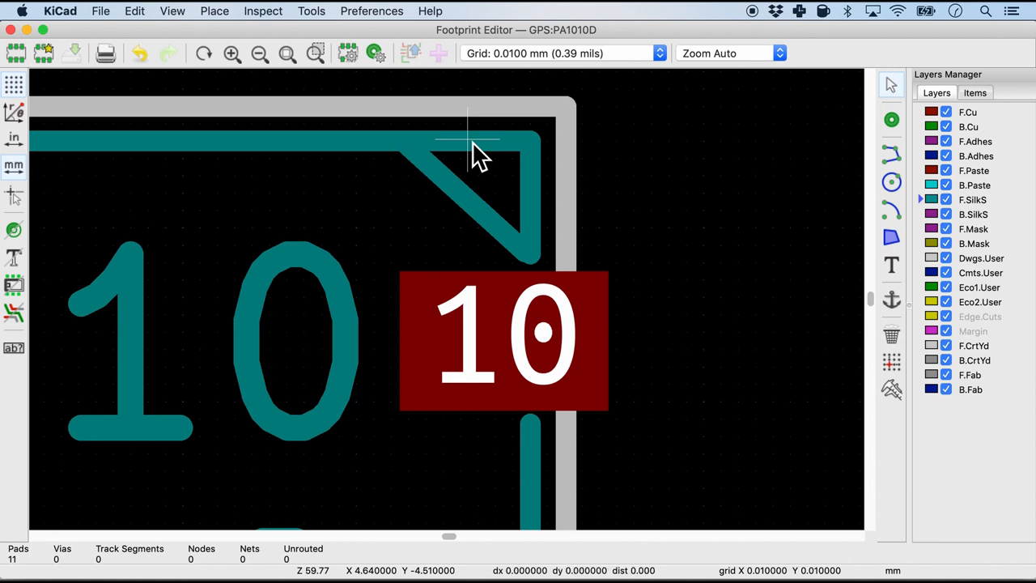
mouse_move(468, 267)
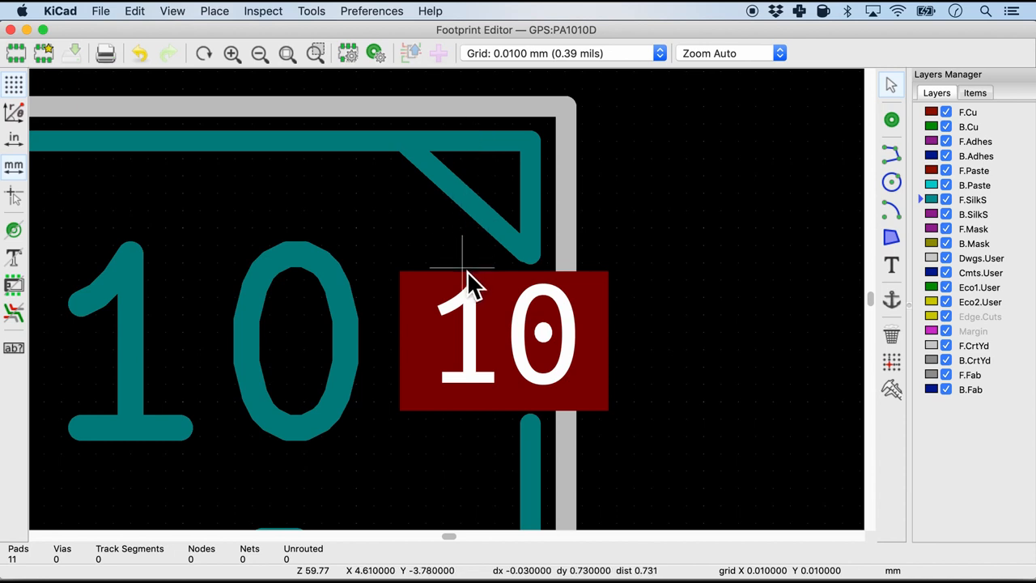